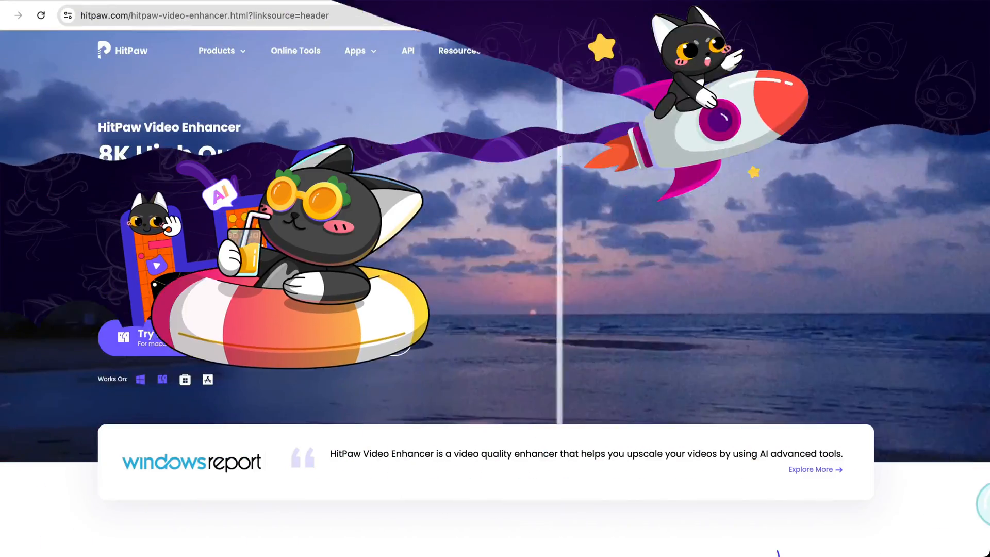
Scroll the product page down to the 'What Makes HitPaw AI Video Enhancer Stand Out' section.
scroll("down", 3)
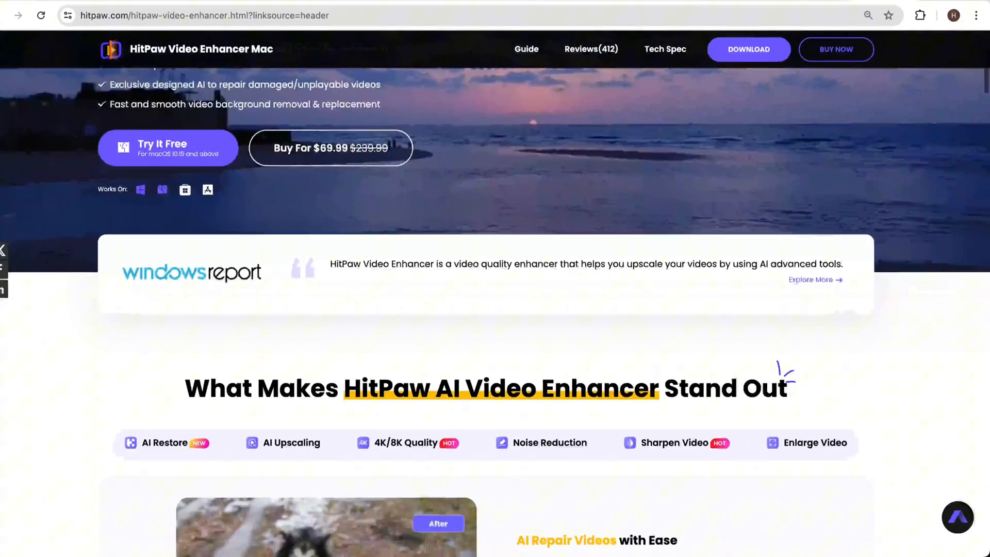
scroll("down", 3)
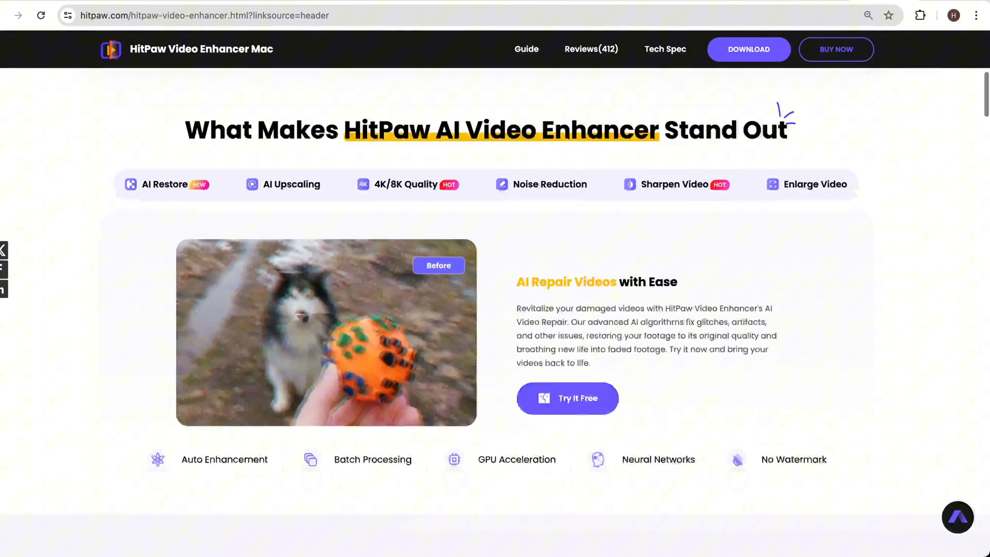
scroll("down", 3)
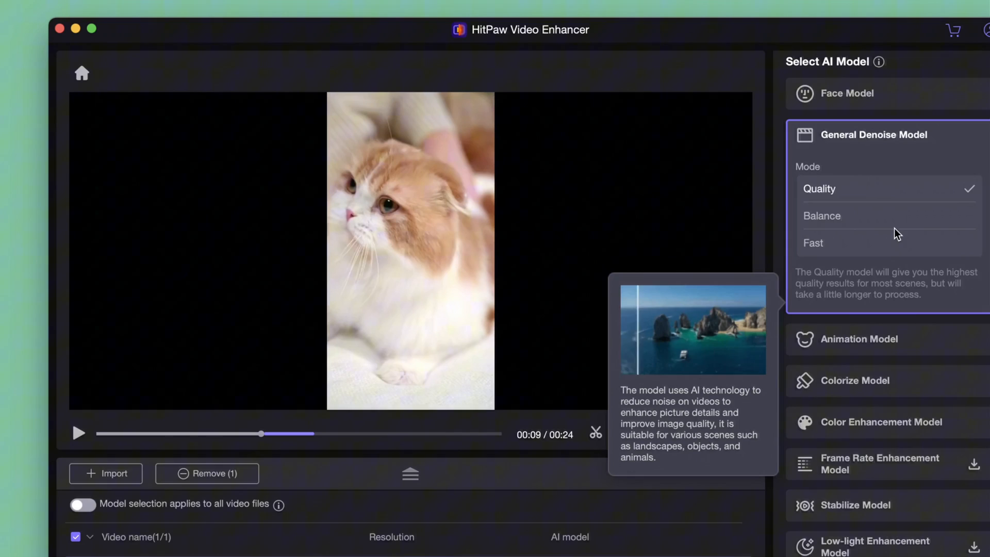
Set the General Denoise Model to Balance mode for the cat video.
left_click(821, 216)
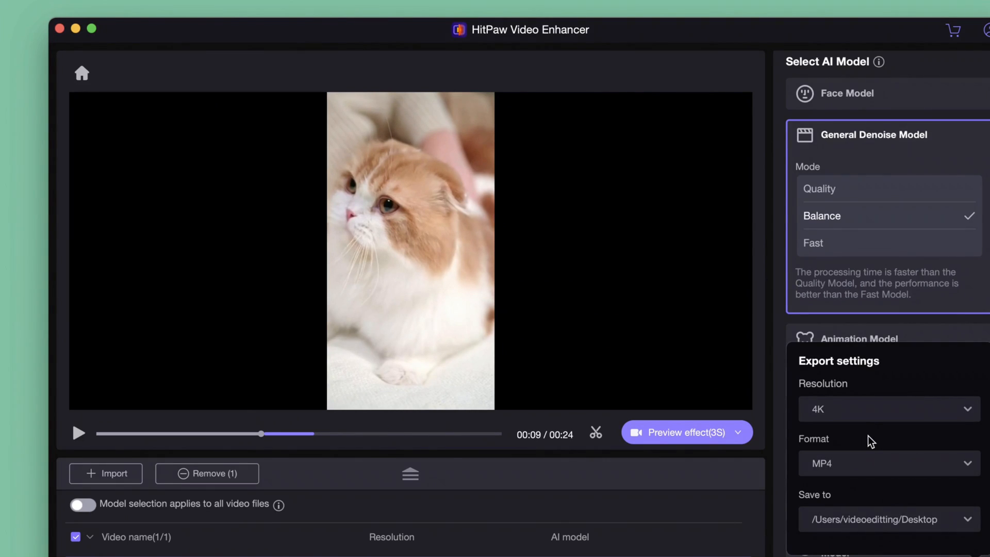
mouse_move(756, 463)
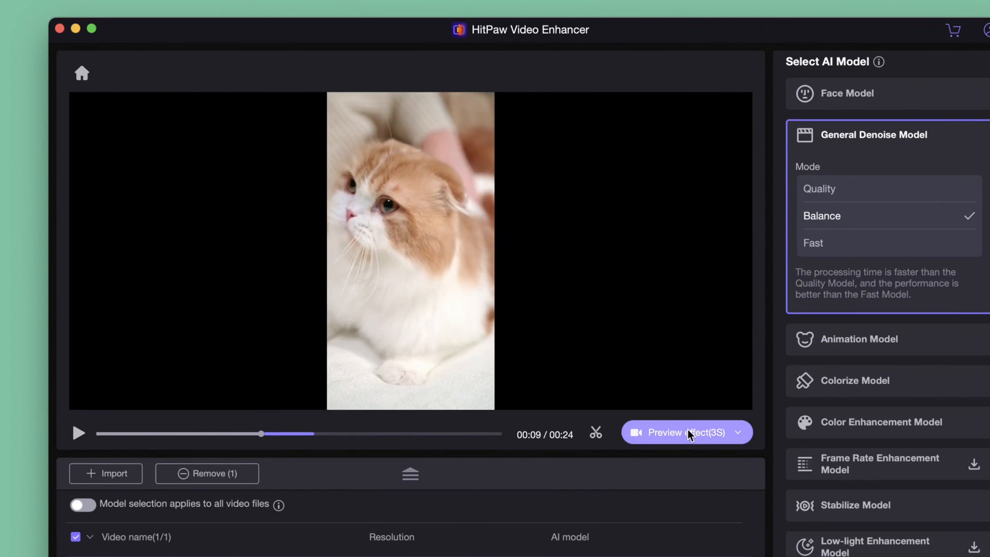
left_click(682, 433)
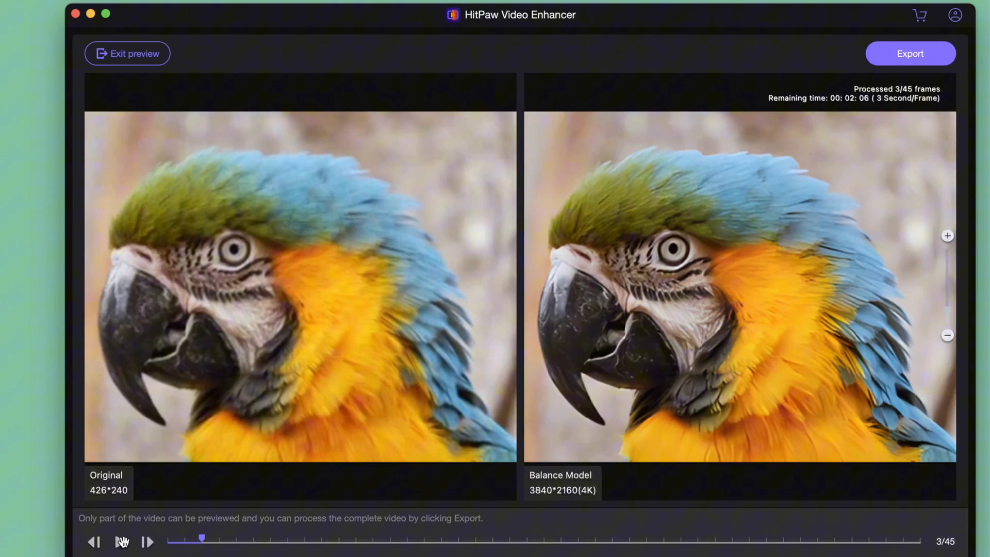
Play the side-by-side preview comparing the 426*240 original with the Balance Model 4K result.
left_click(121, 542)
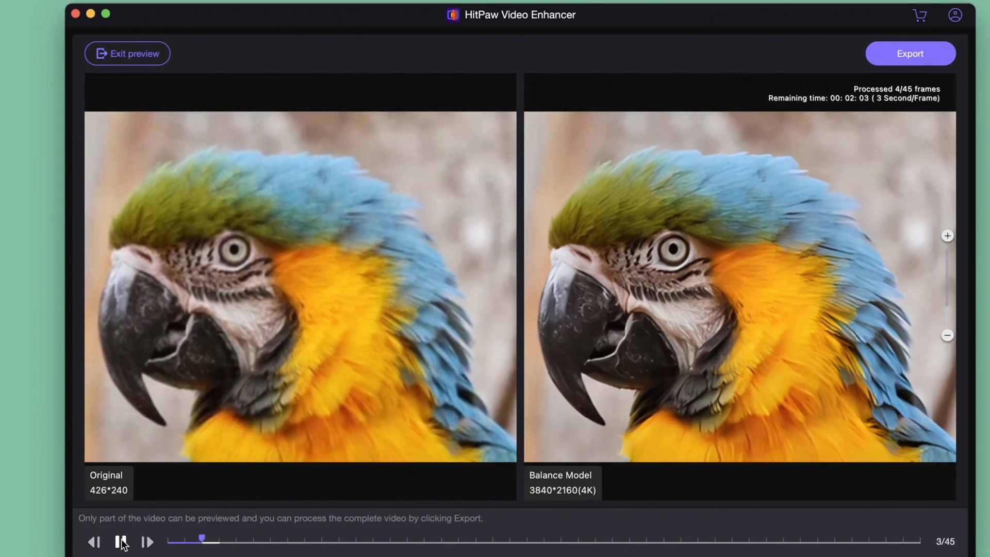